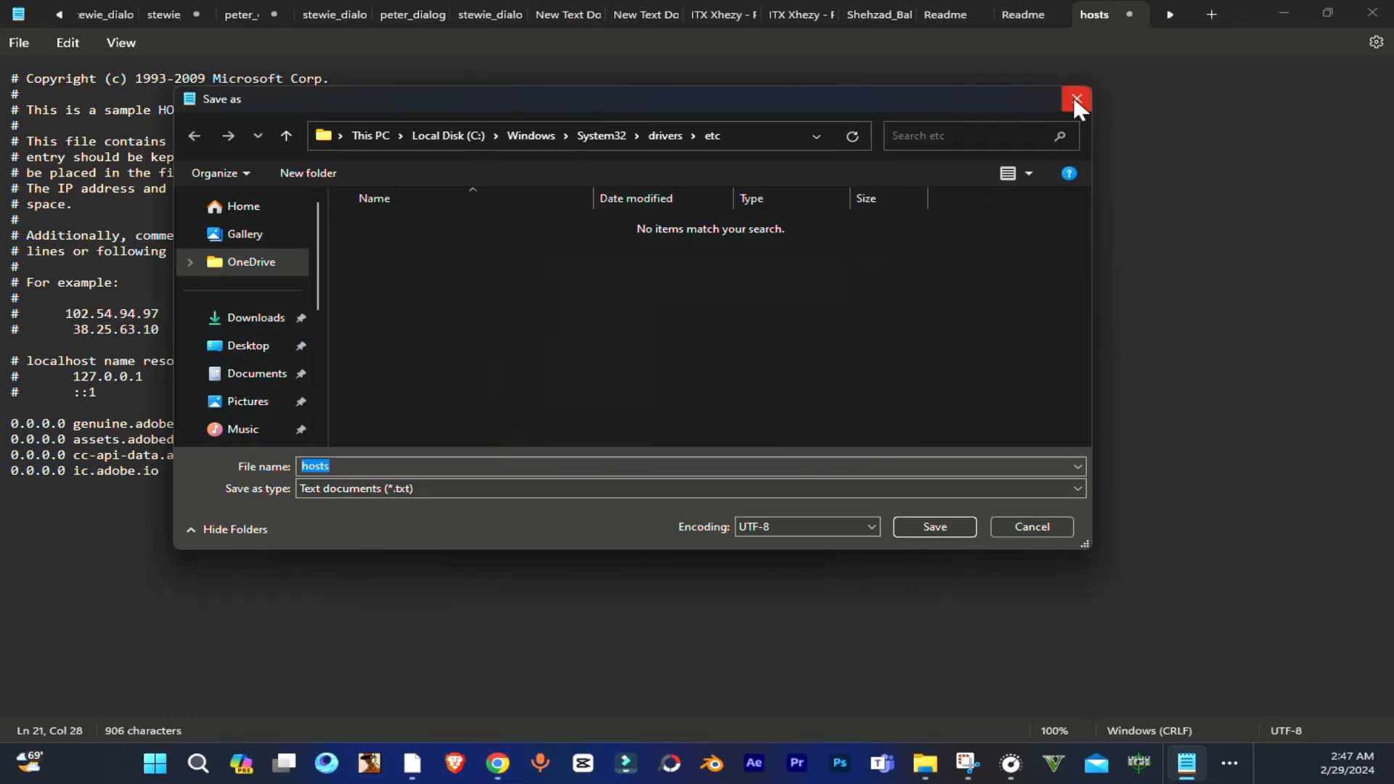
- Dismiss the hosts Save as dialog without saving and open a new empty Notepad window
click(1076, 98)
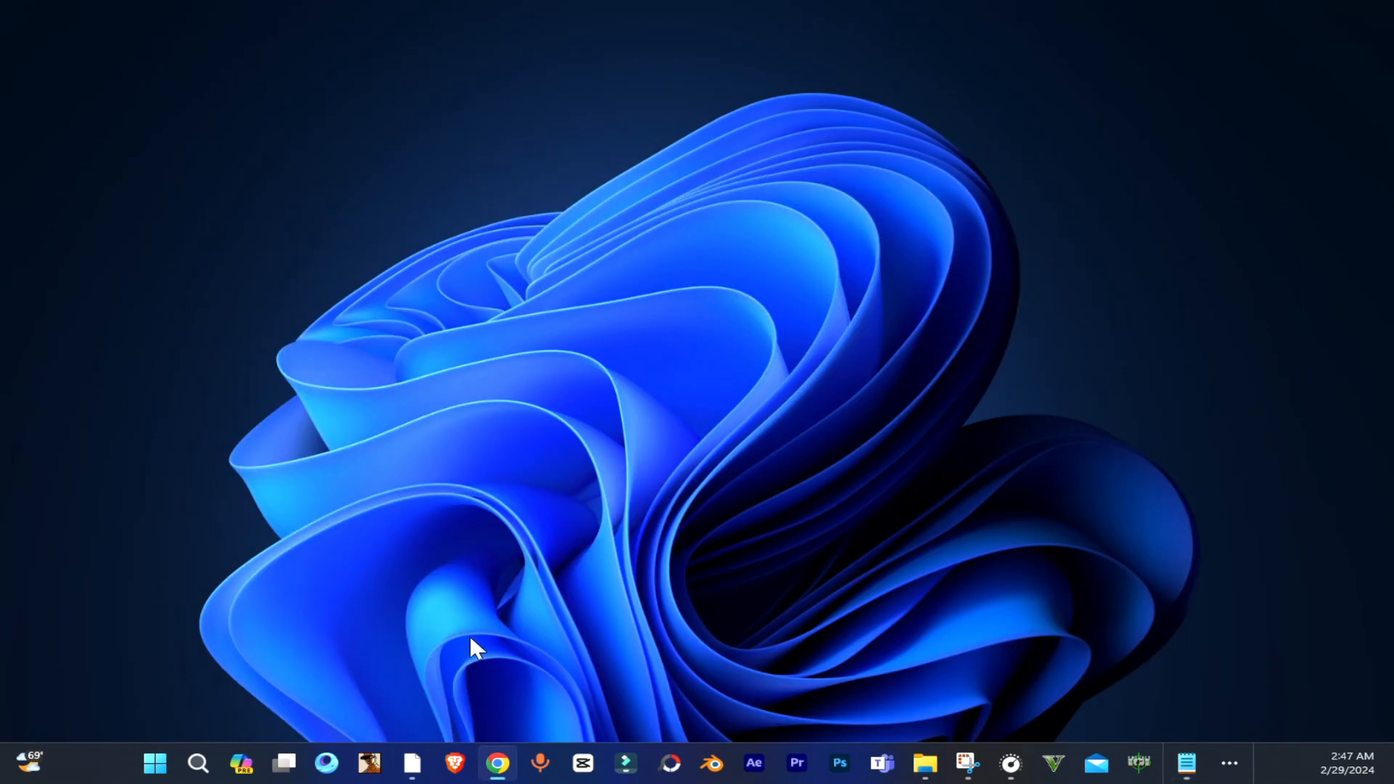
right_click(153, 761)
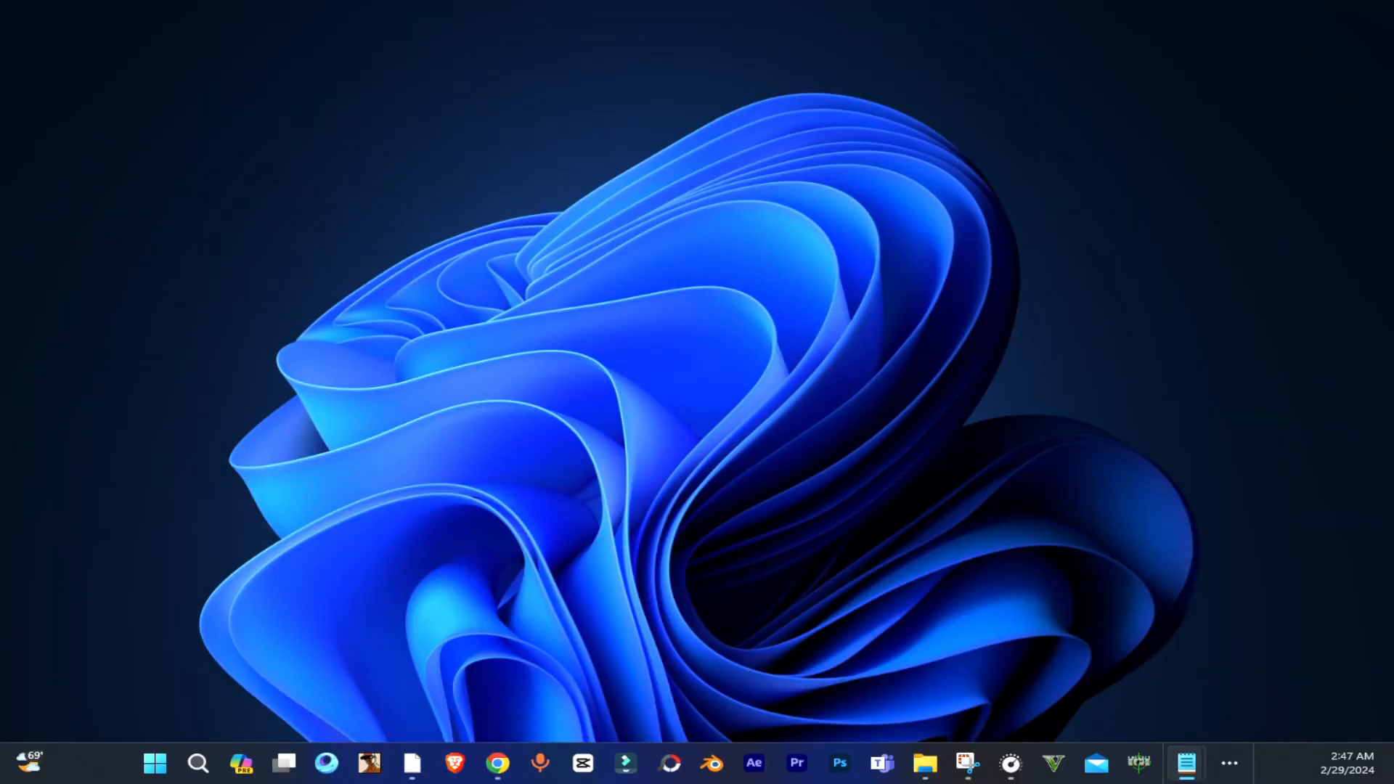
click(1187, 761)
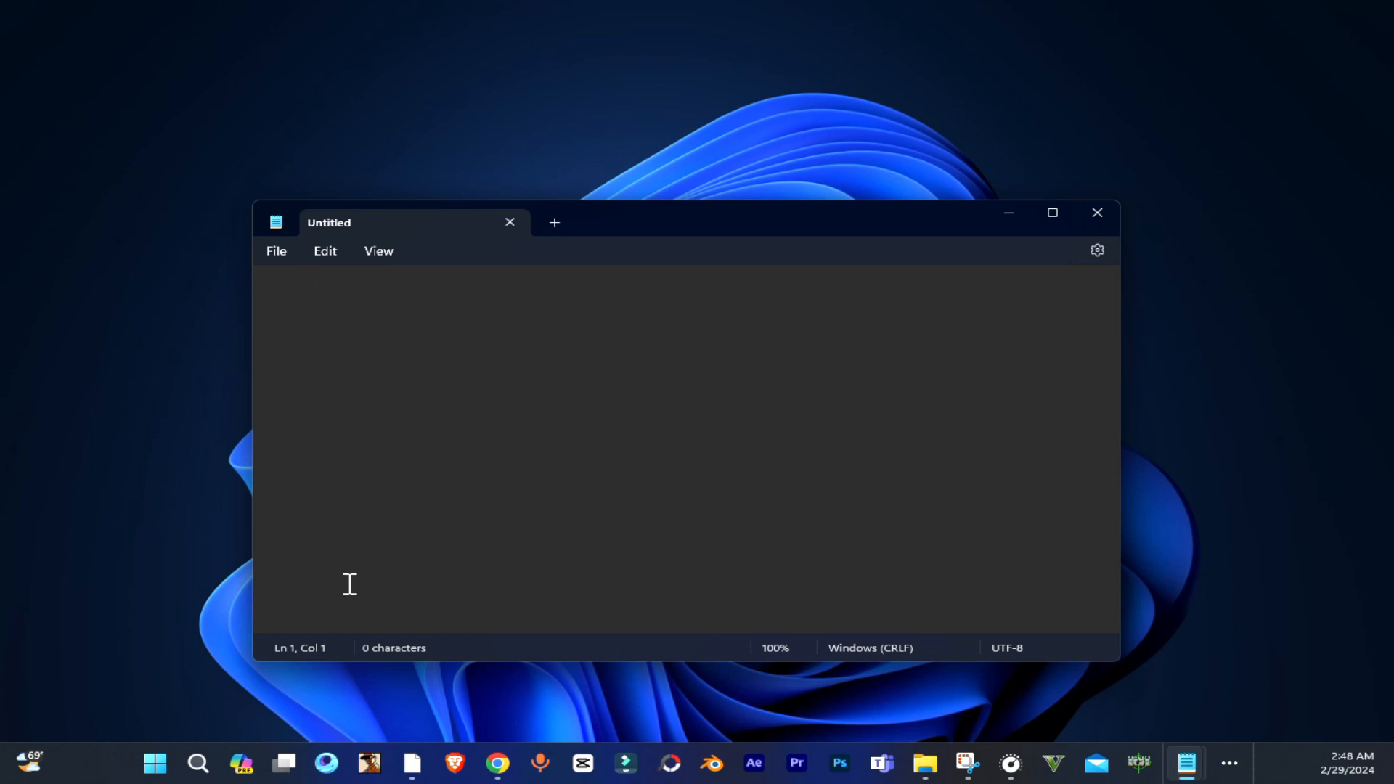
mouse_move(1188, 761)
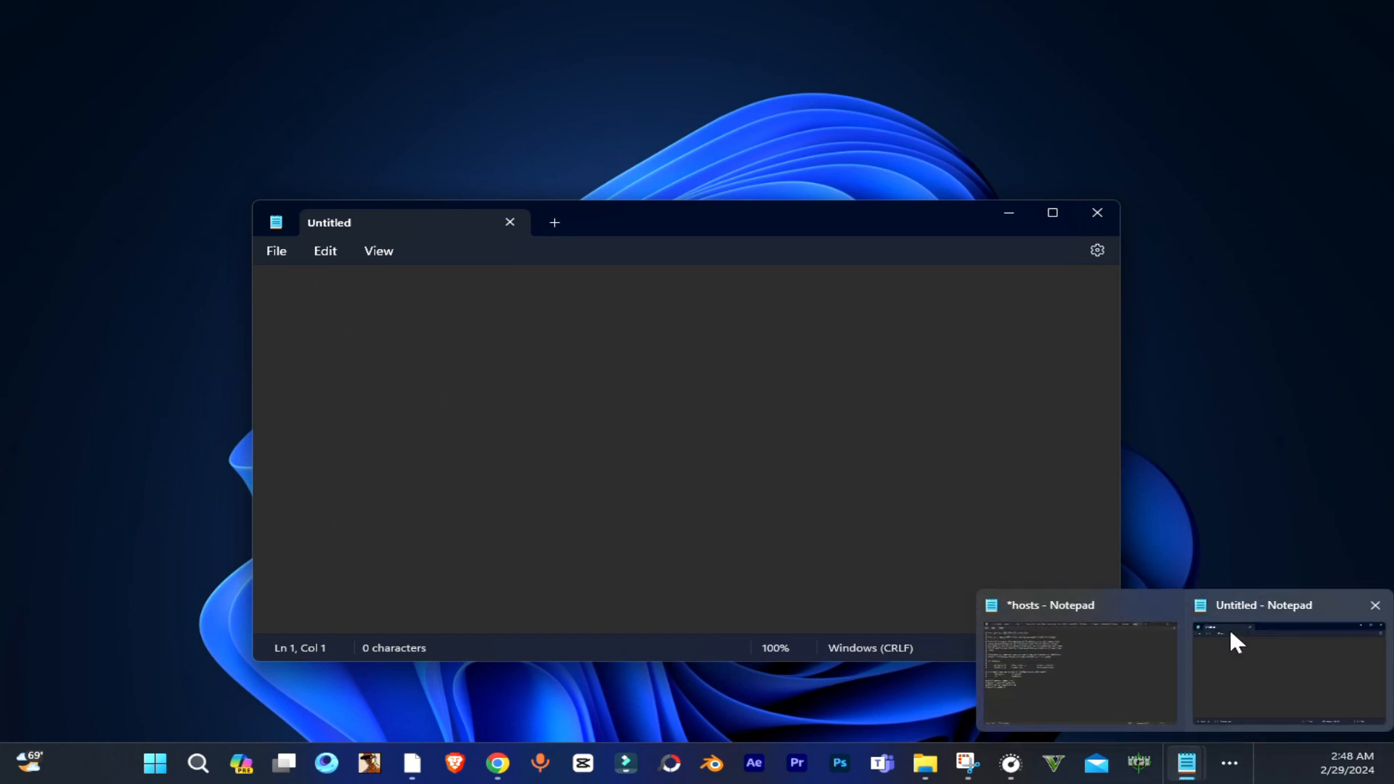
- Switch to the hosts file window and select all of its text
click(1078, 671)
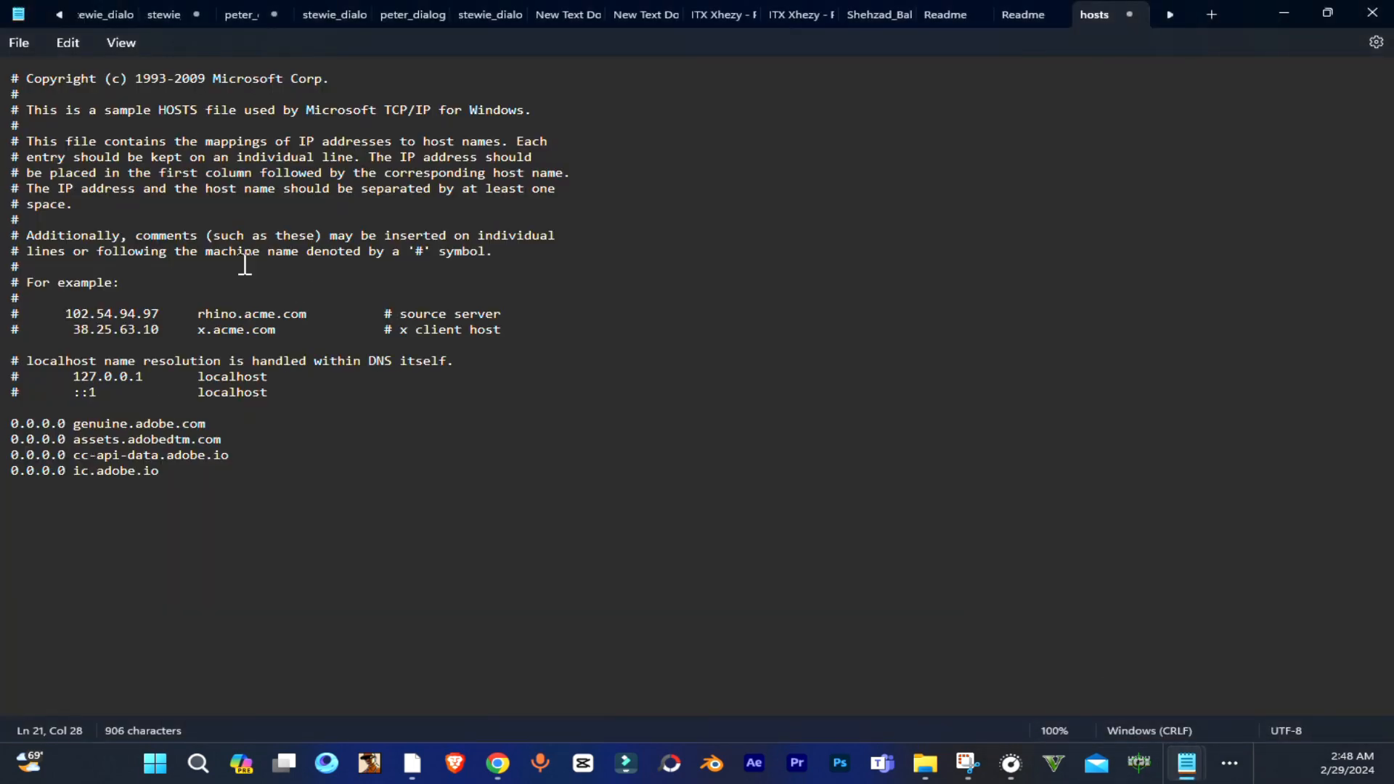
key(ctrl+a)
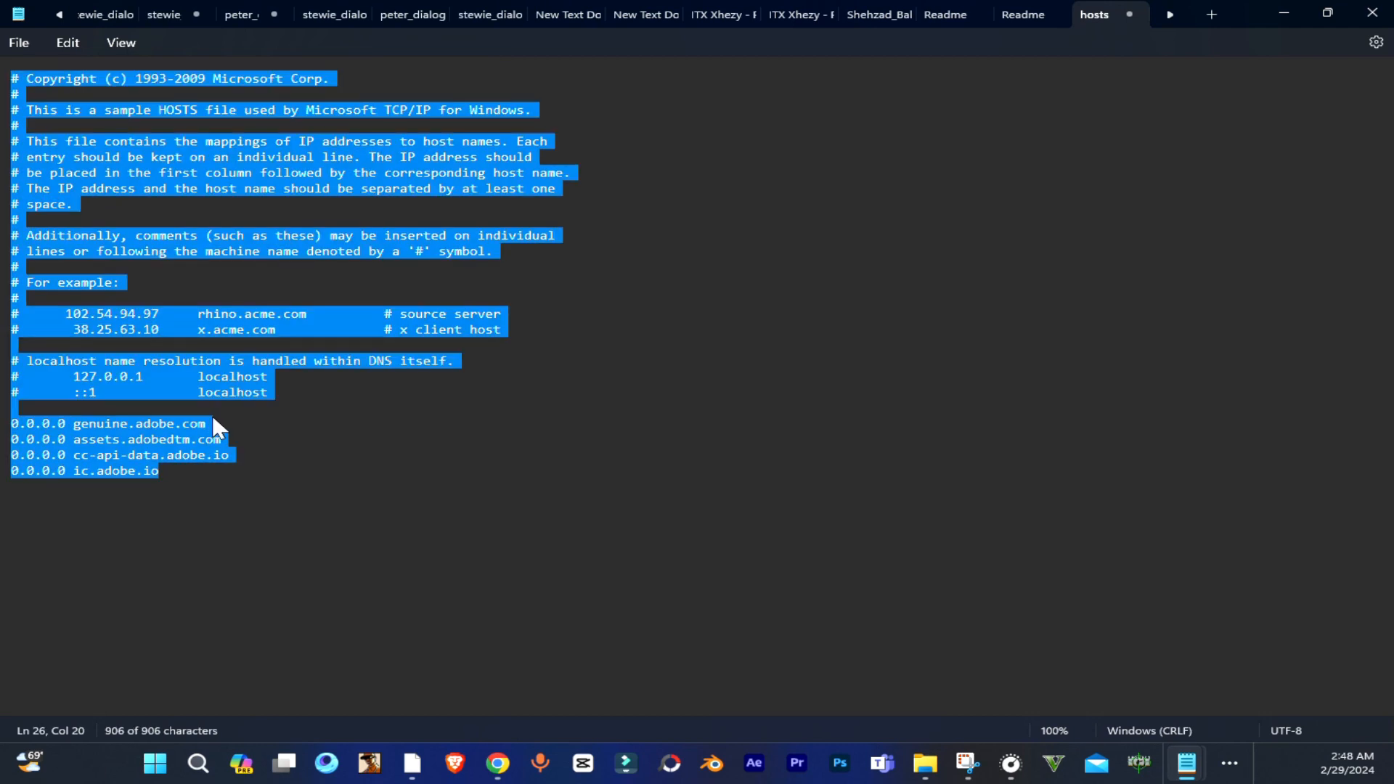
mouse_move(1252, 12)
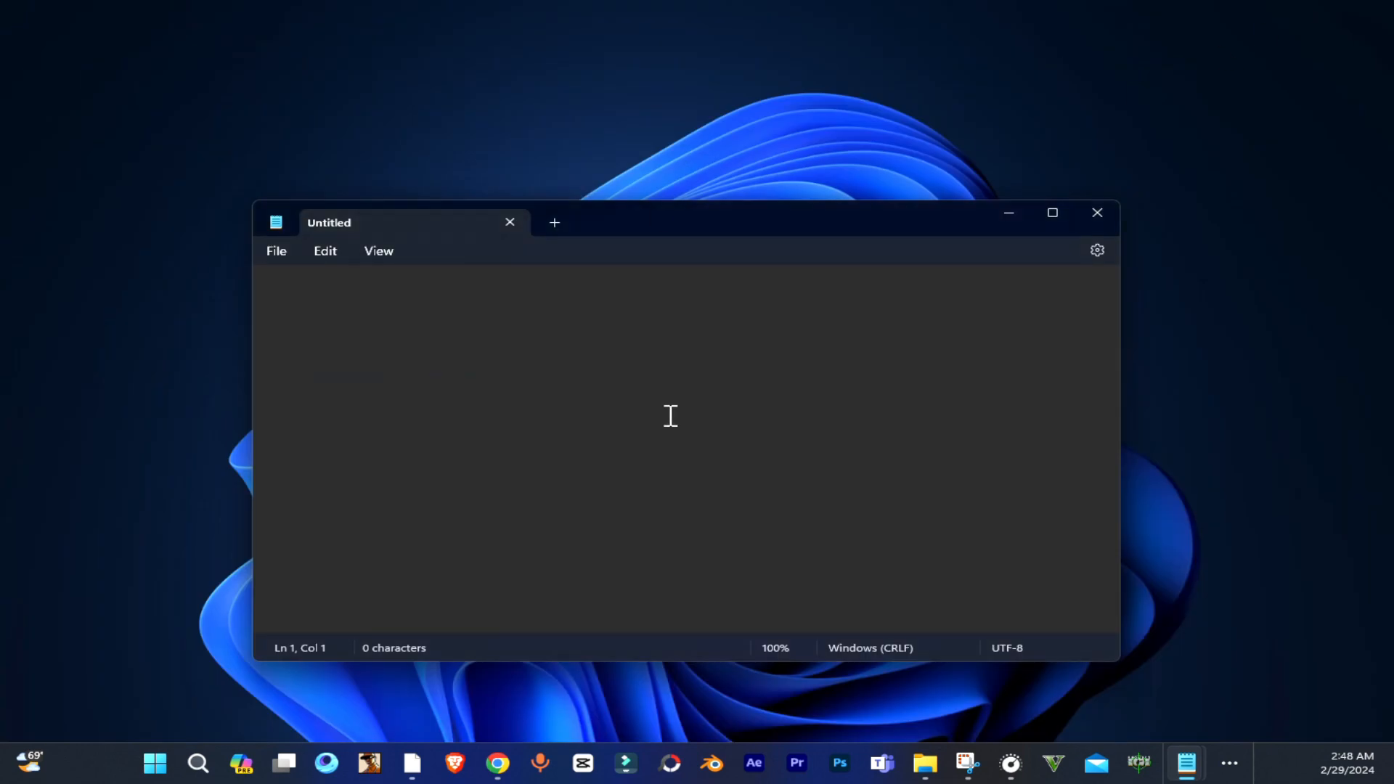
mouse_move(347, 318)
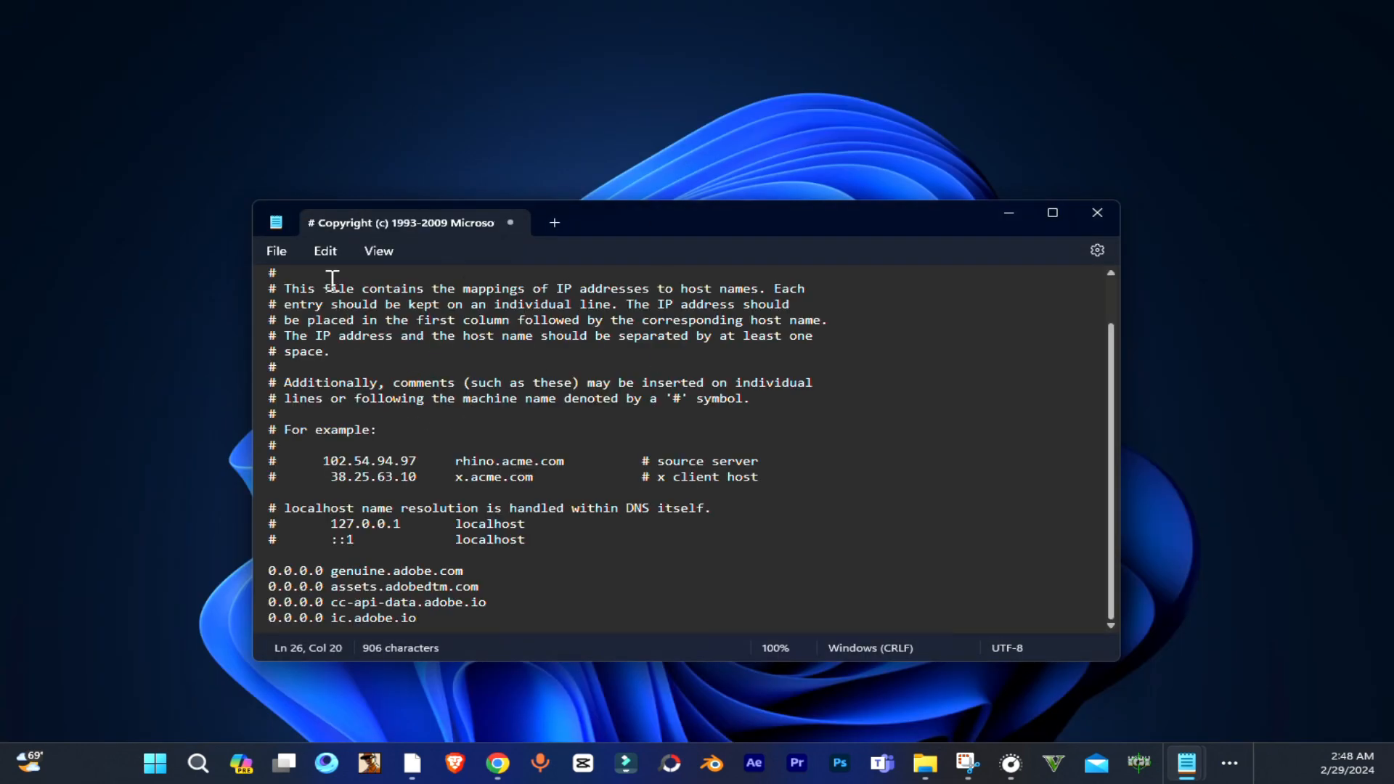
- Open the hosts file from C:\Windows\System32\drivers\etc with the All files type filter
click(276, 250)
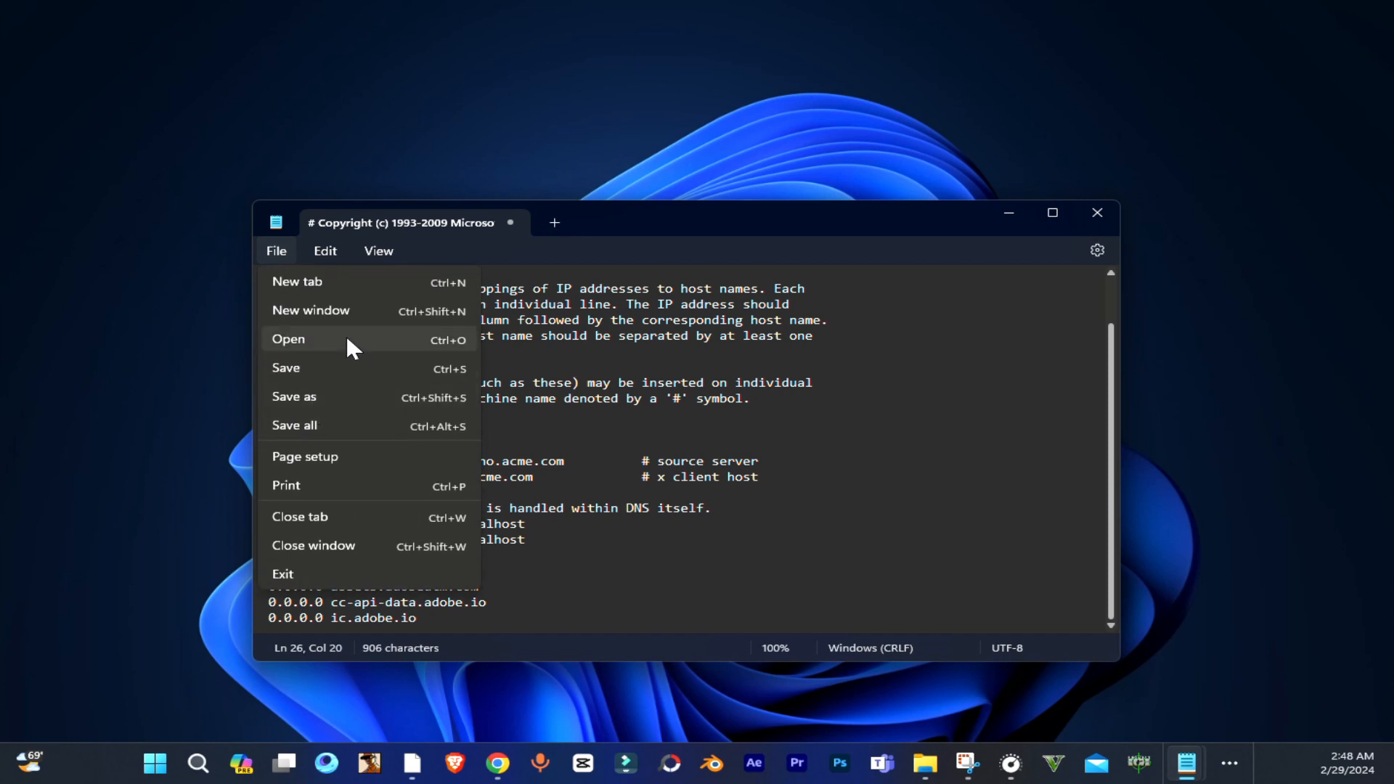
click(288, 339)
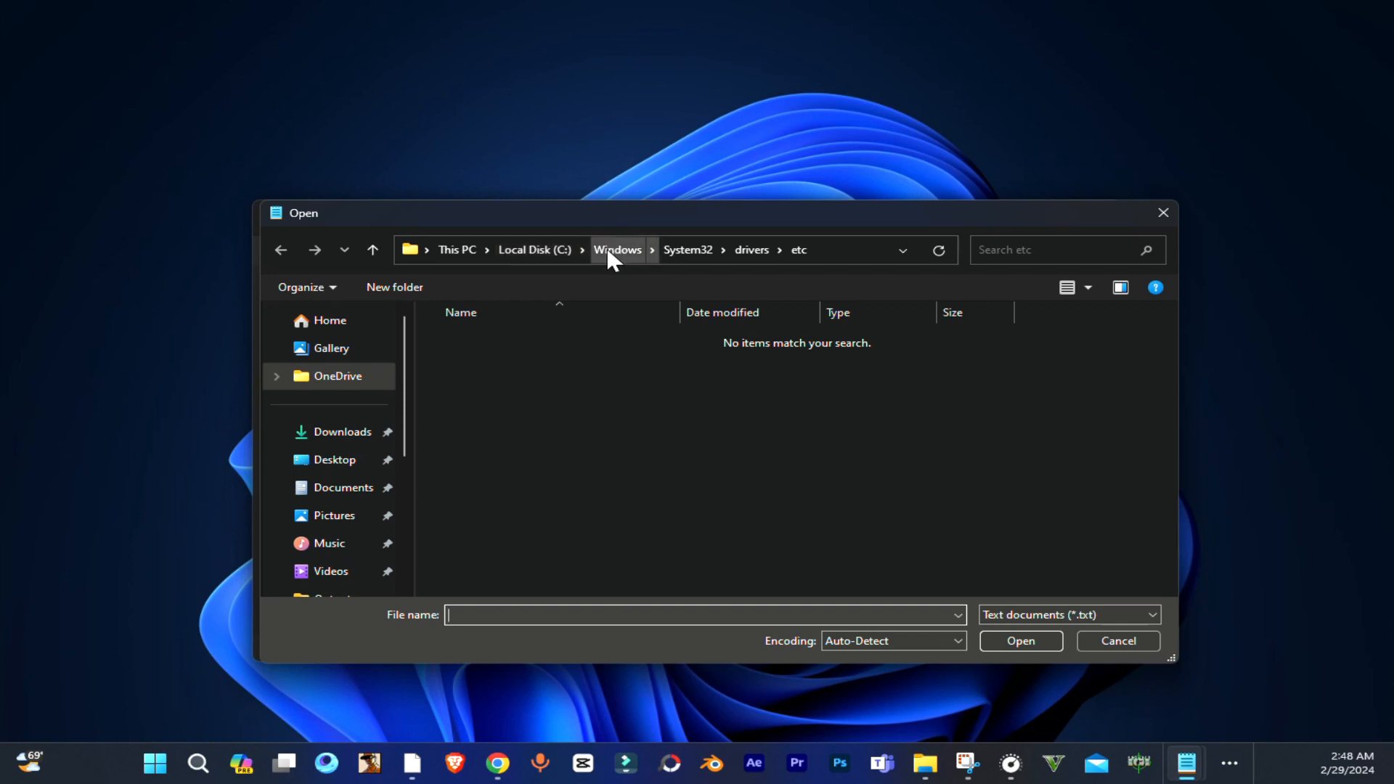
mouse_move(695, 257)
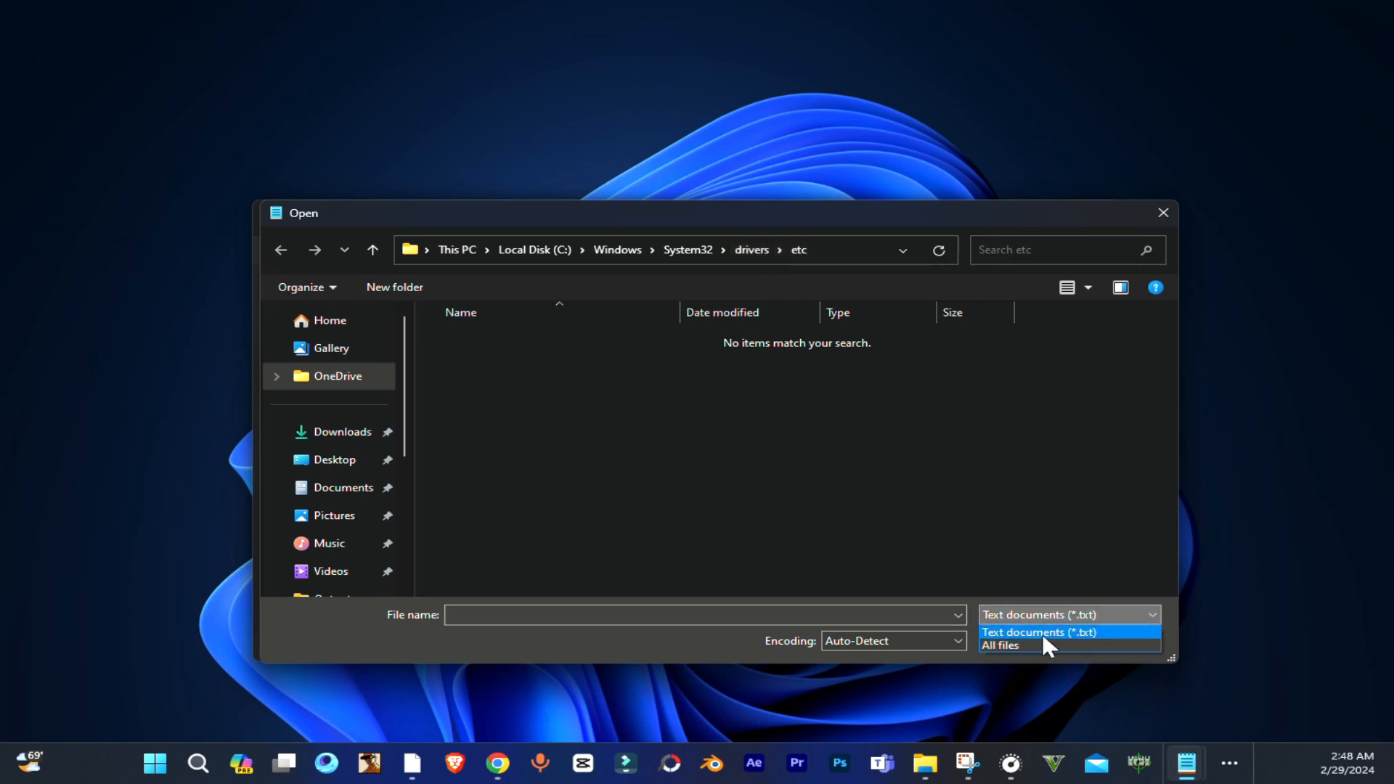
click(1001, 645)
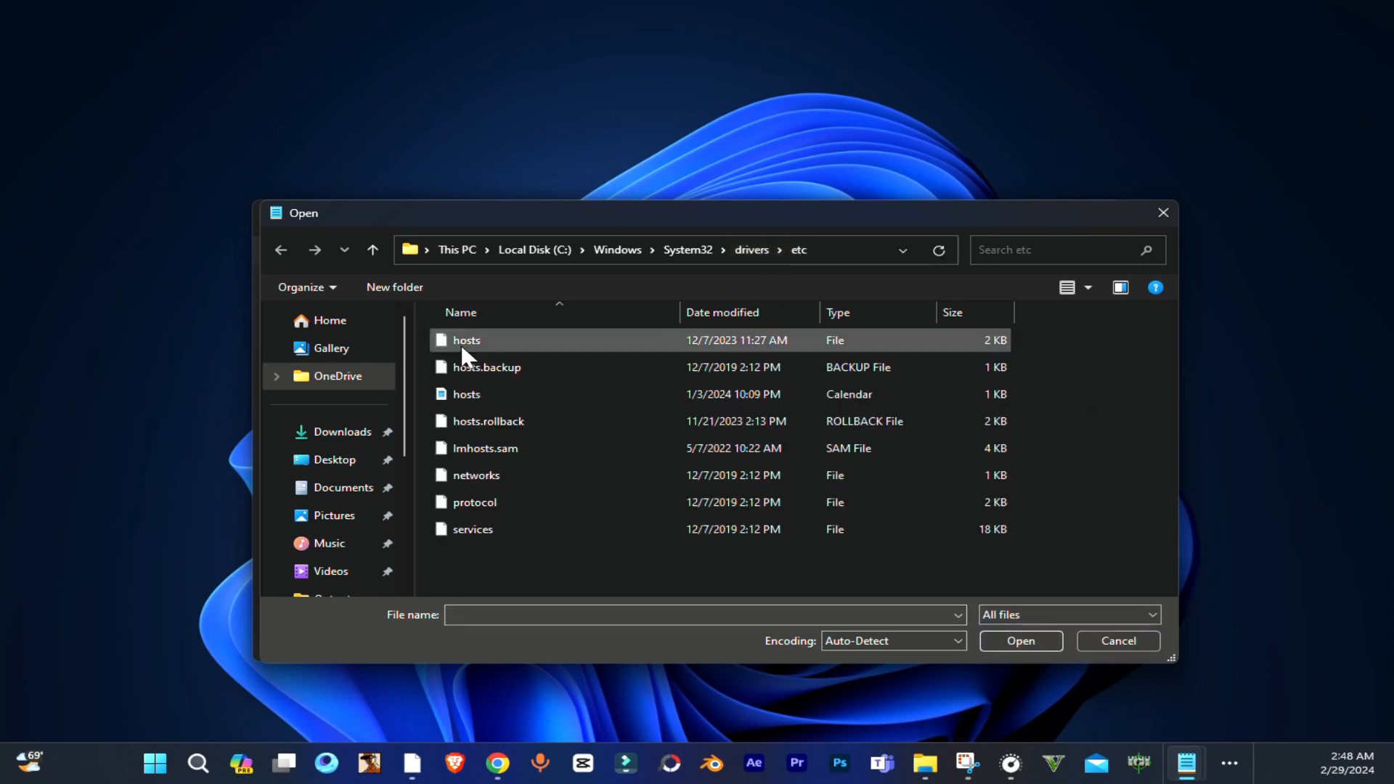
double_click(466, 341)
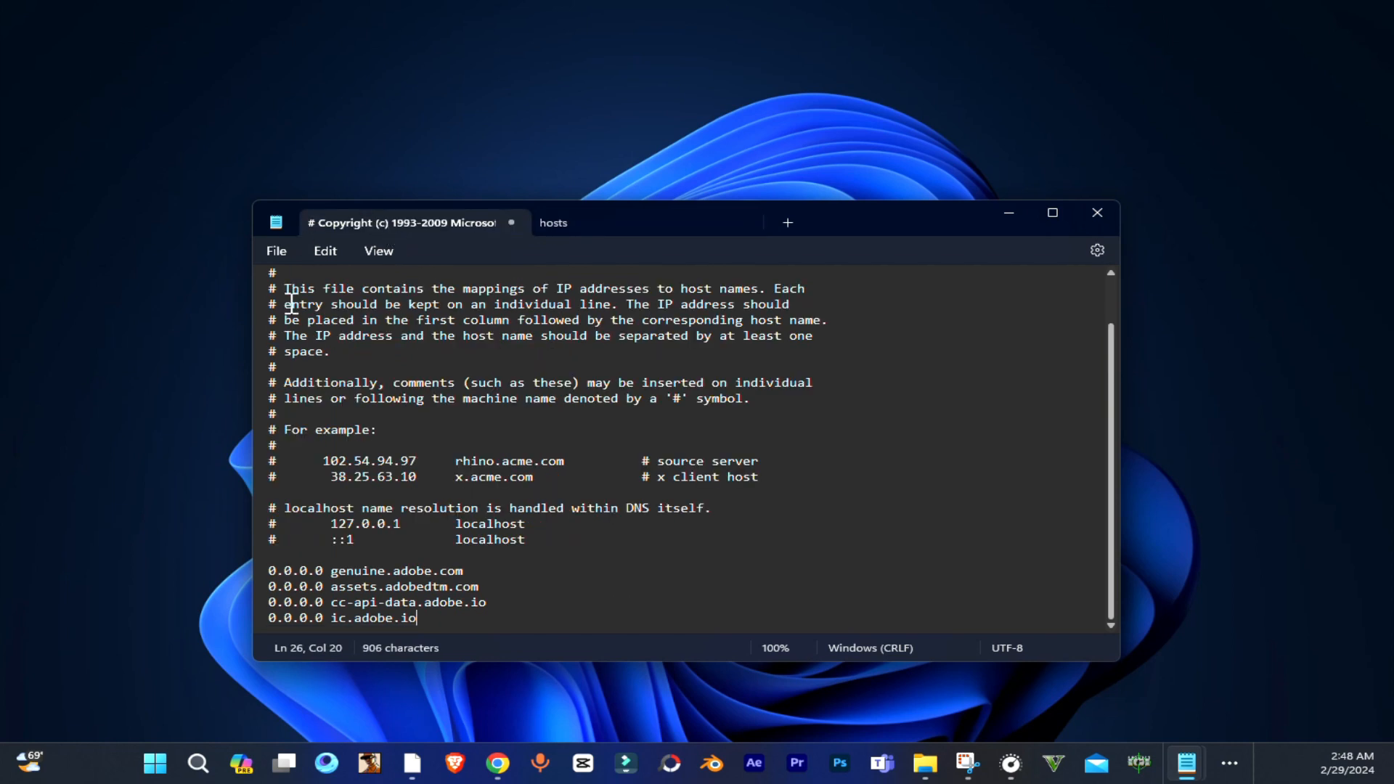
mouse_move(489, 524)
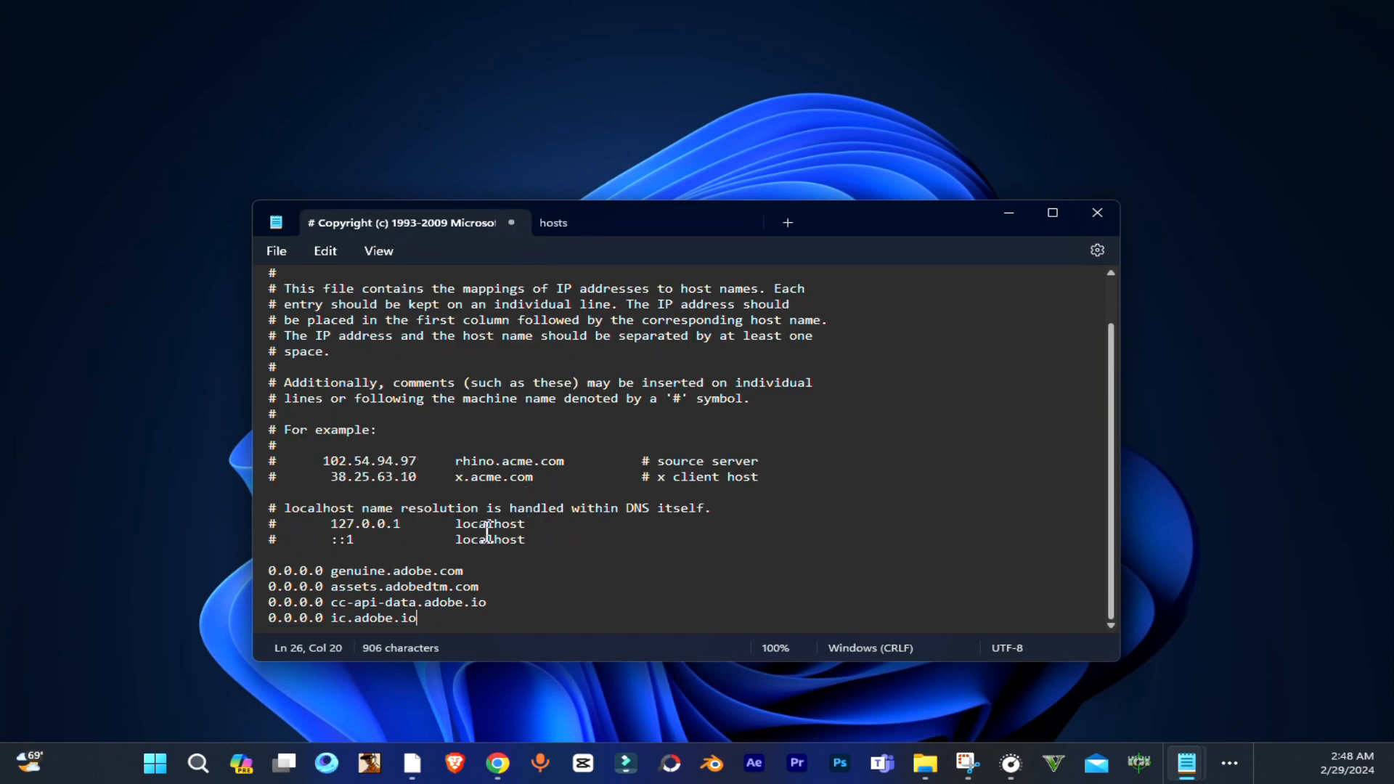
mouse_move(530, 377)
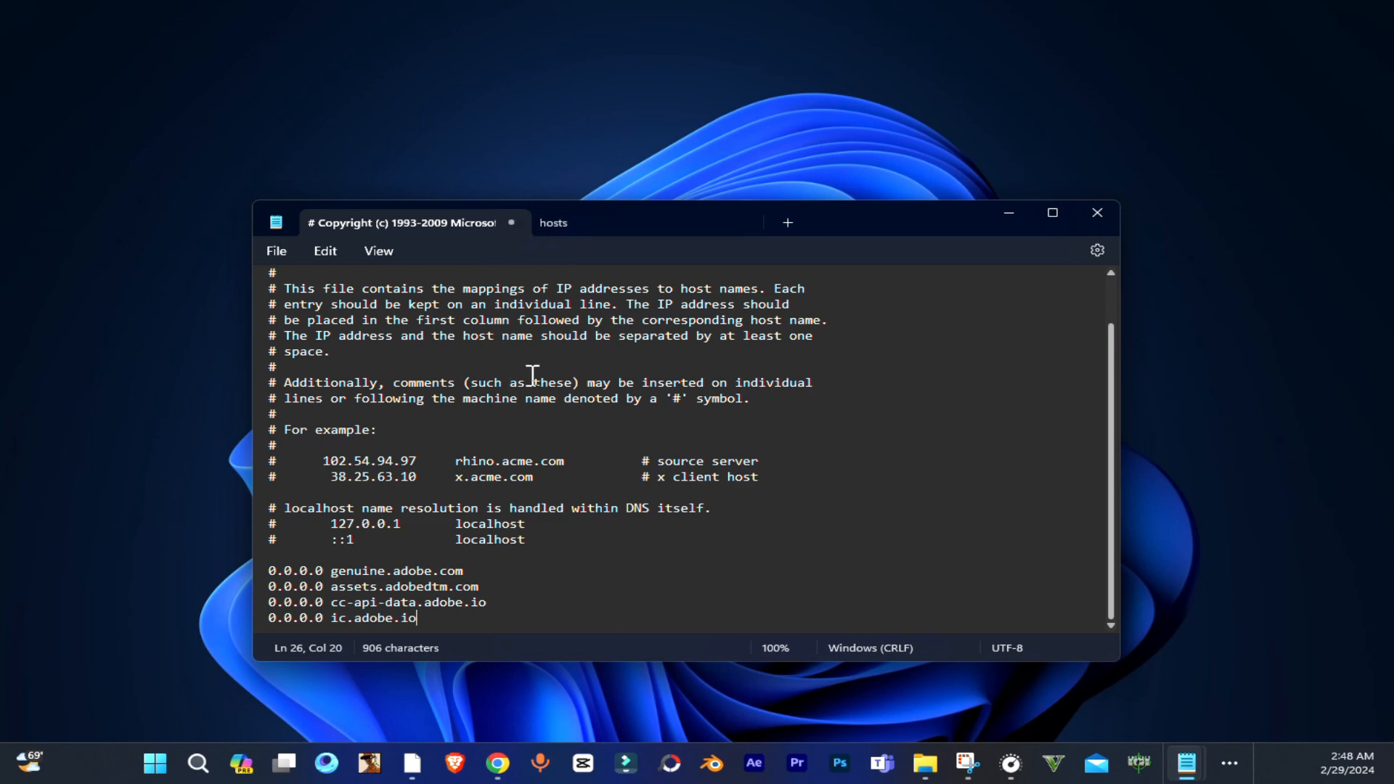
- Replace the hosts tab's Wondershare block list with the copied text and its four Adobe entries
key(ctrl+a)
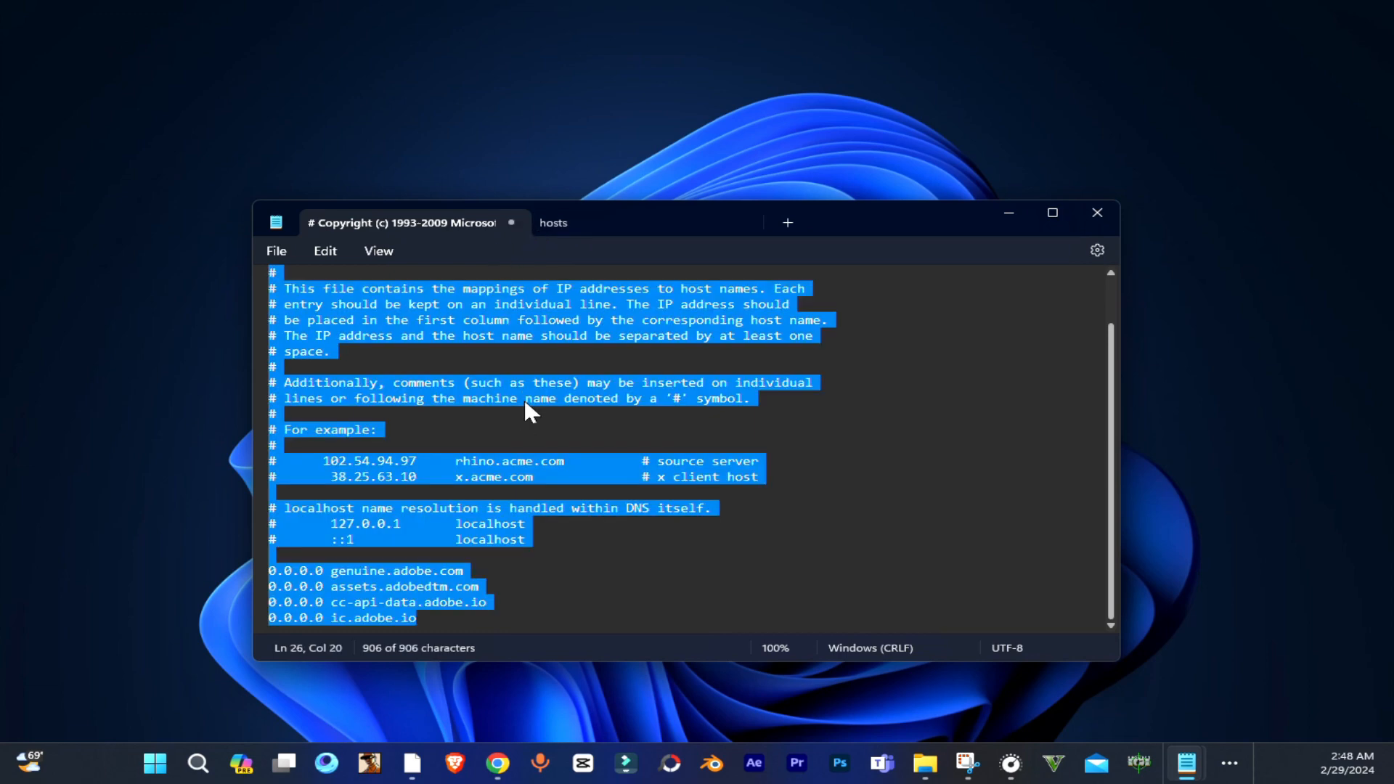
click(554, 223)
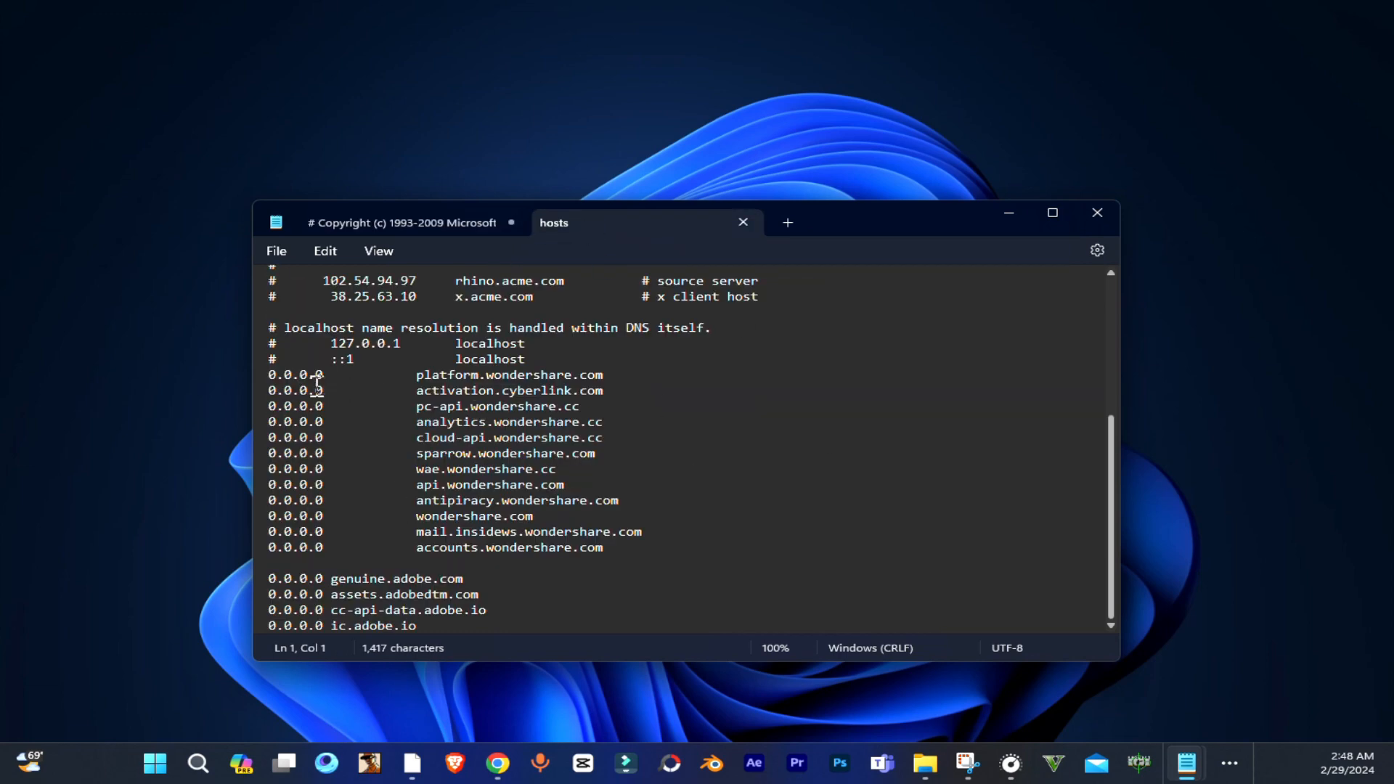
mouse_move(499, 476)
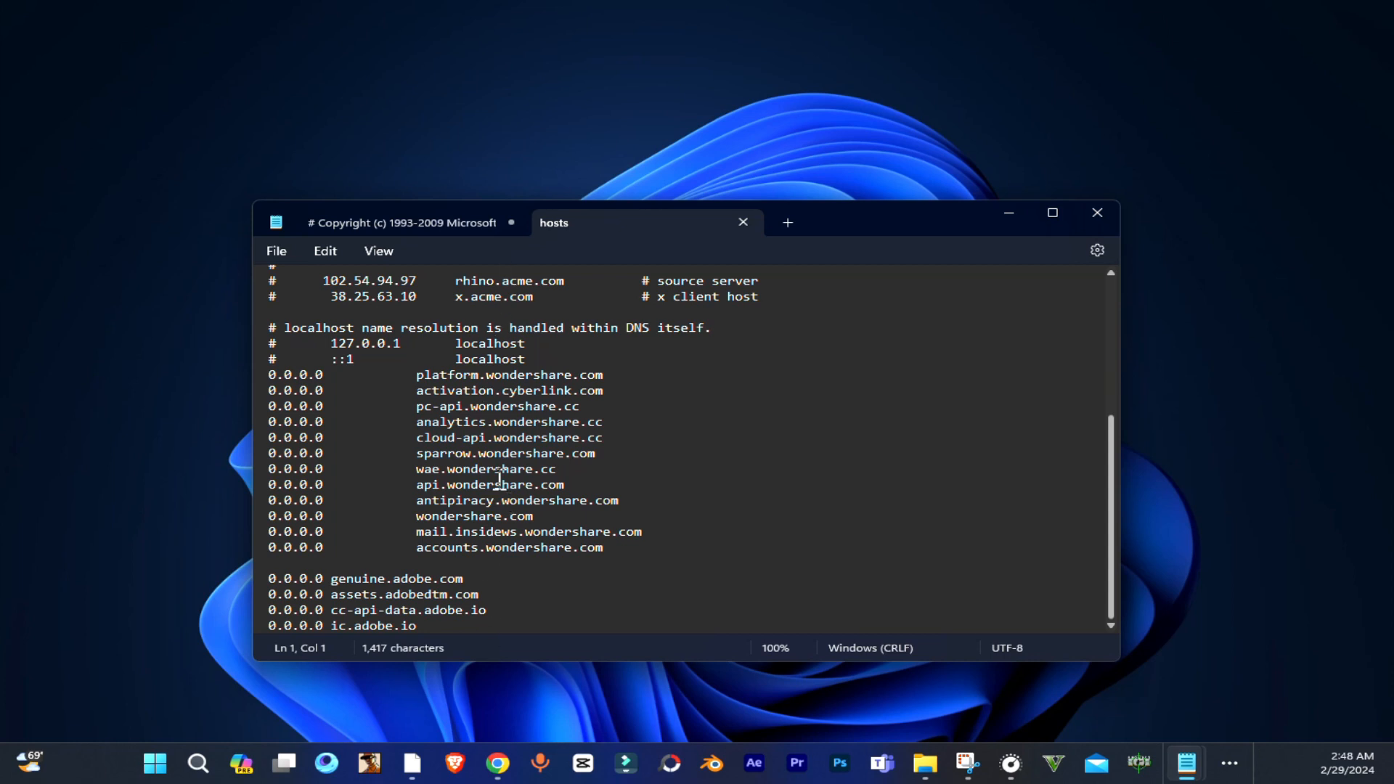
key(ctrl+a)
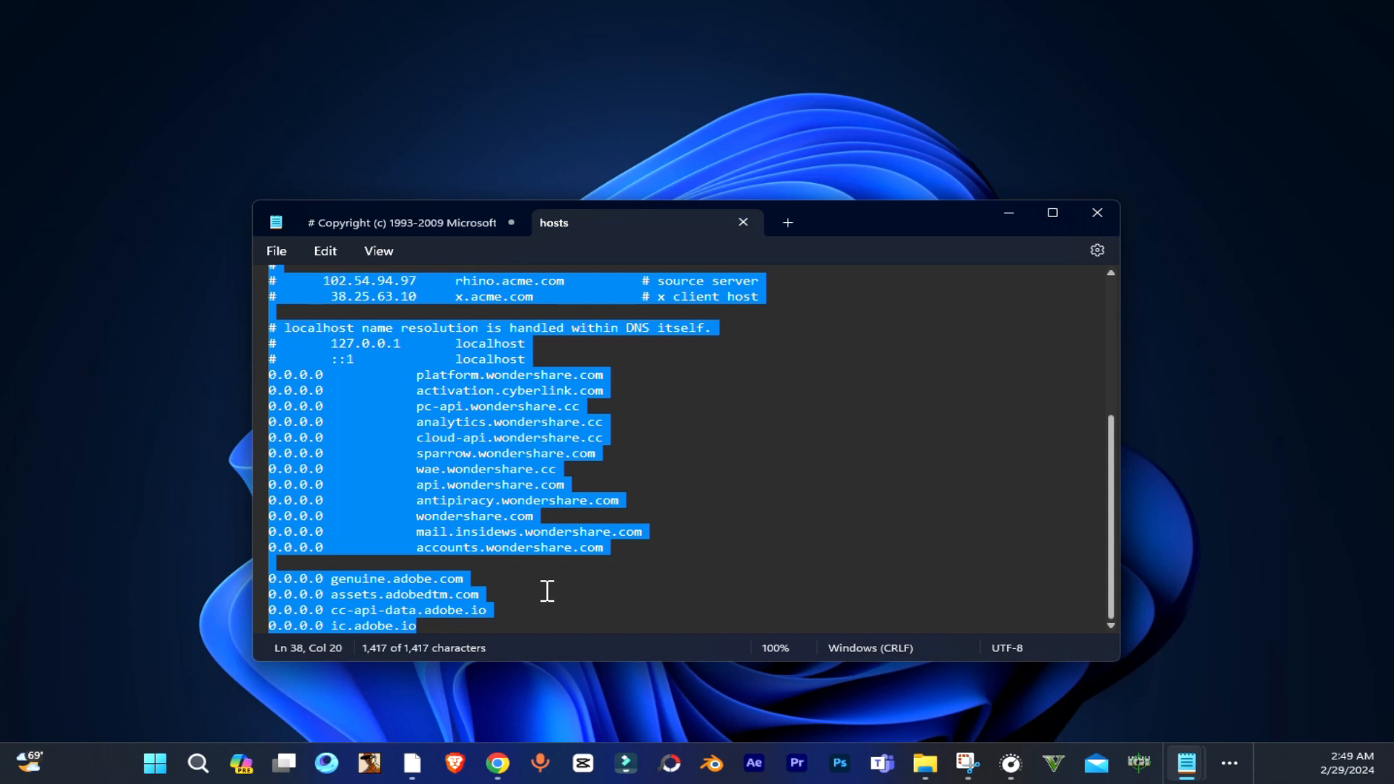
key(Win+V)
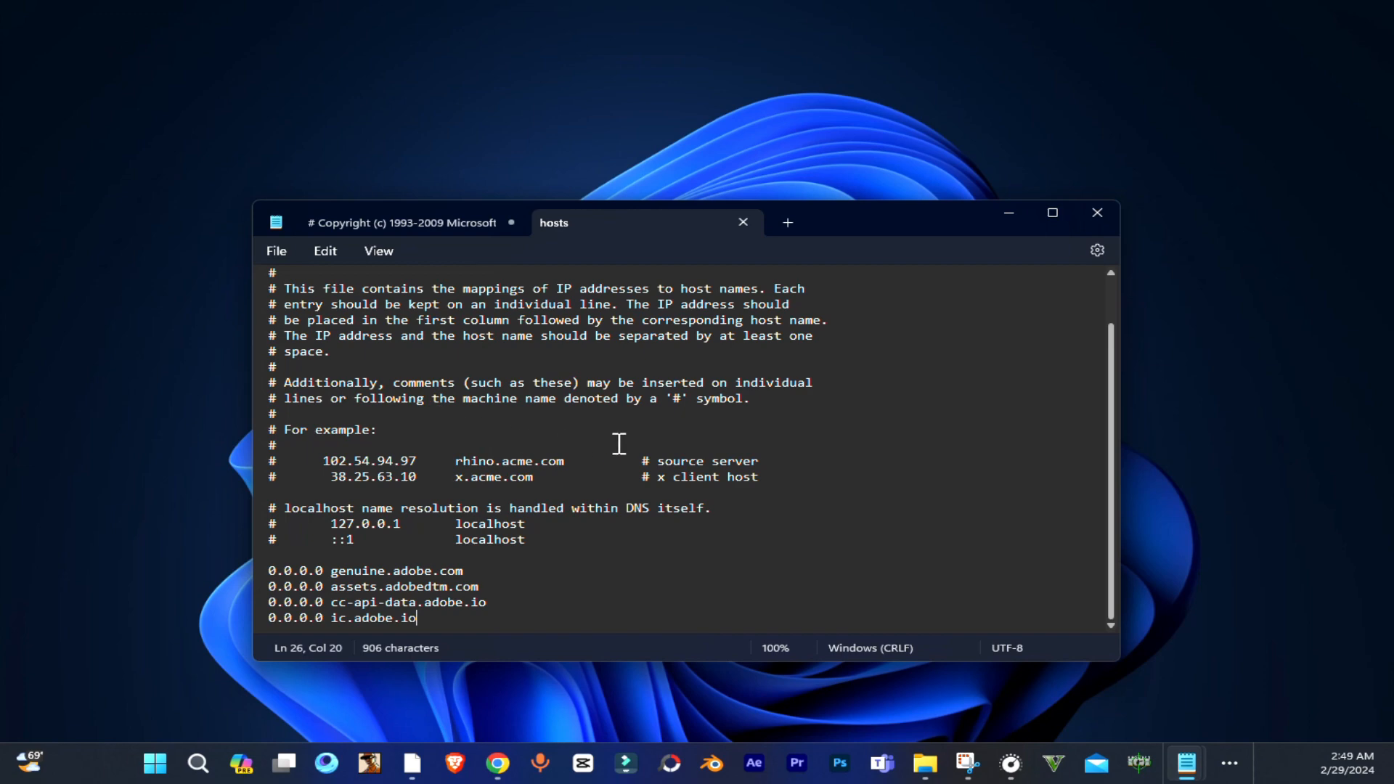
mouse_move(717, 411)
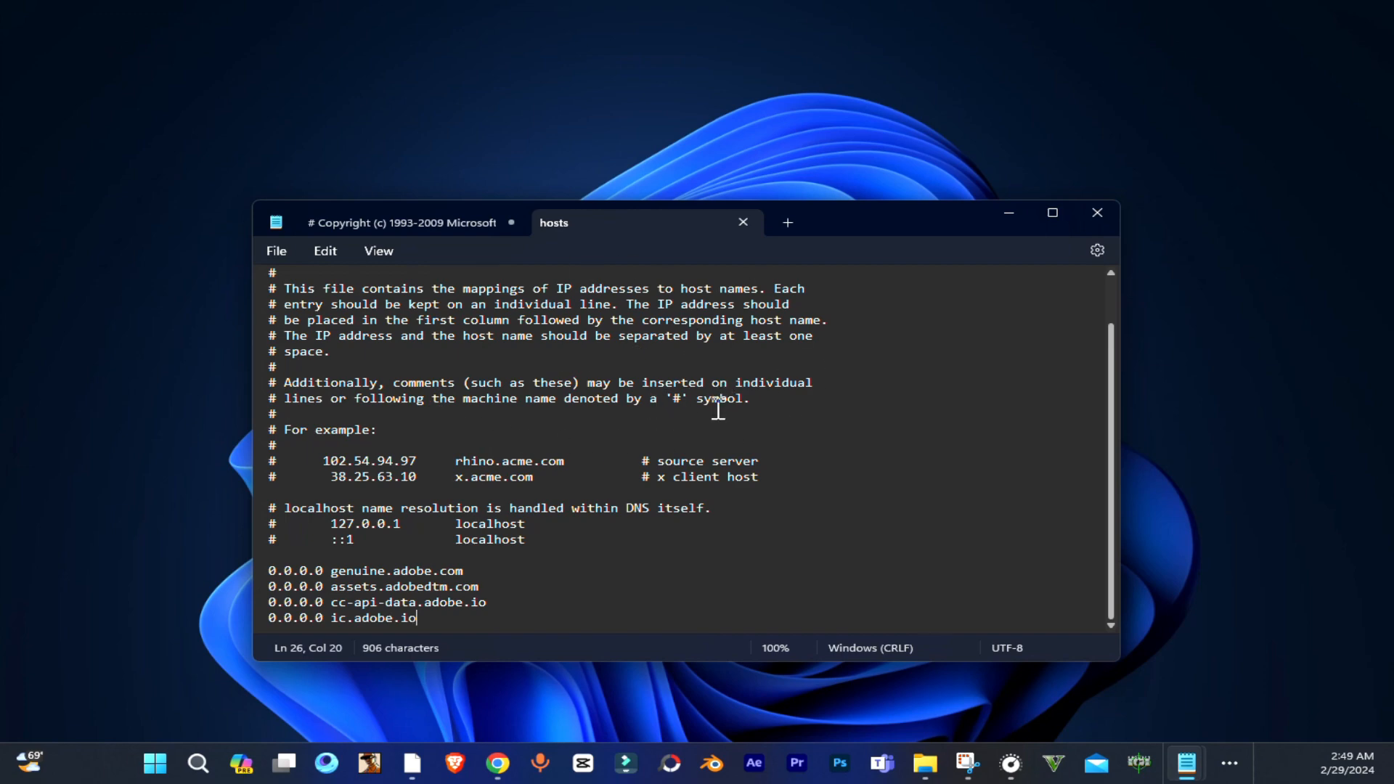
mouse_move(1134, 217)
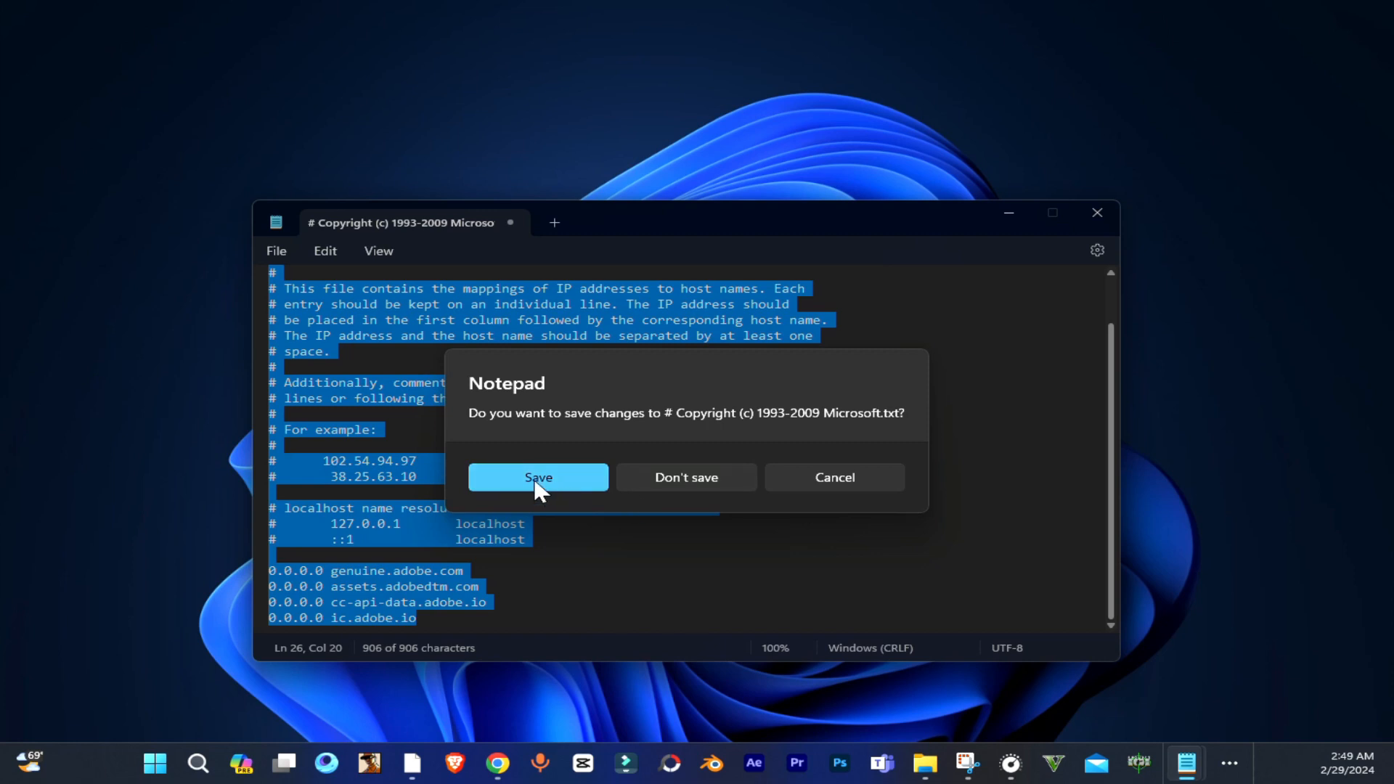
- Keep the changes when closing and save the copied text into the etc folder
click(538, 477)
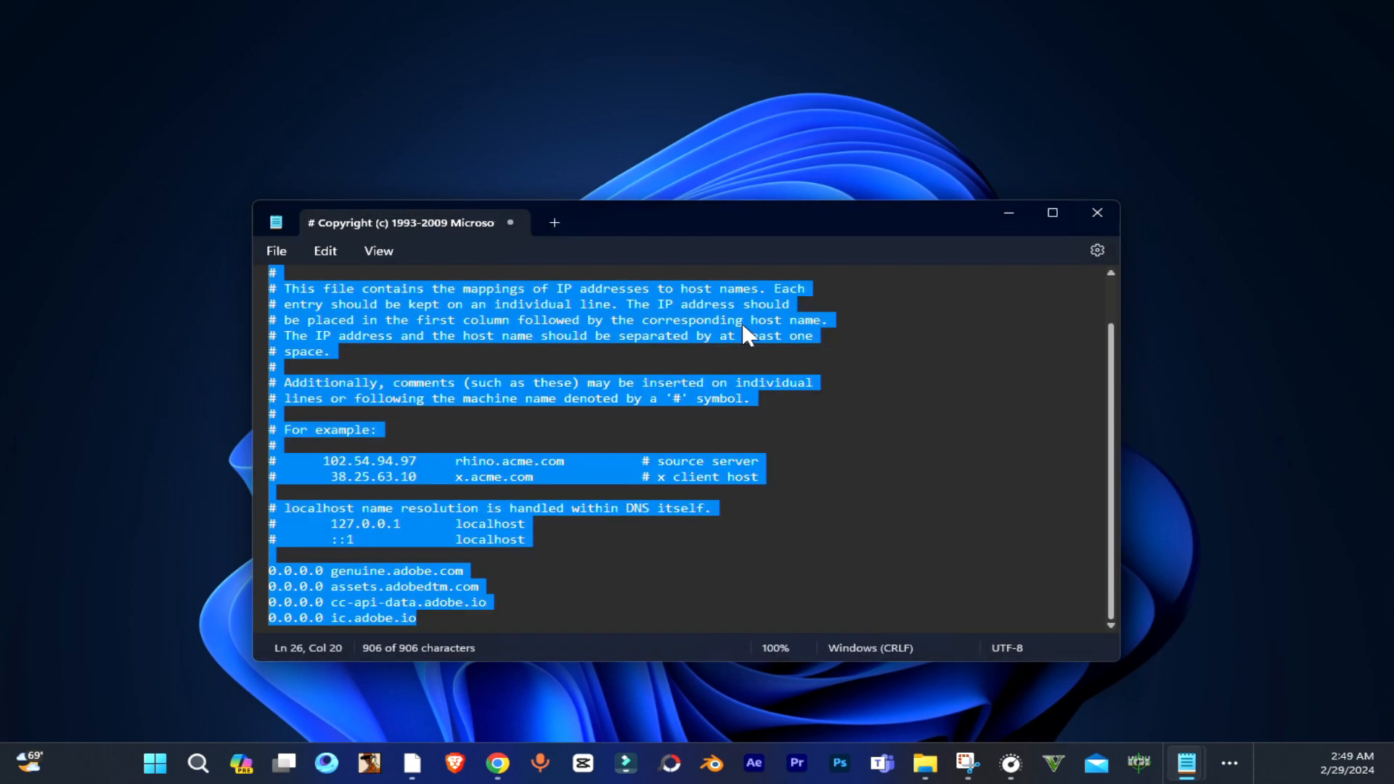
key(Ctrl+S)
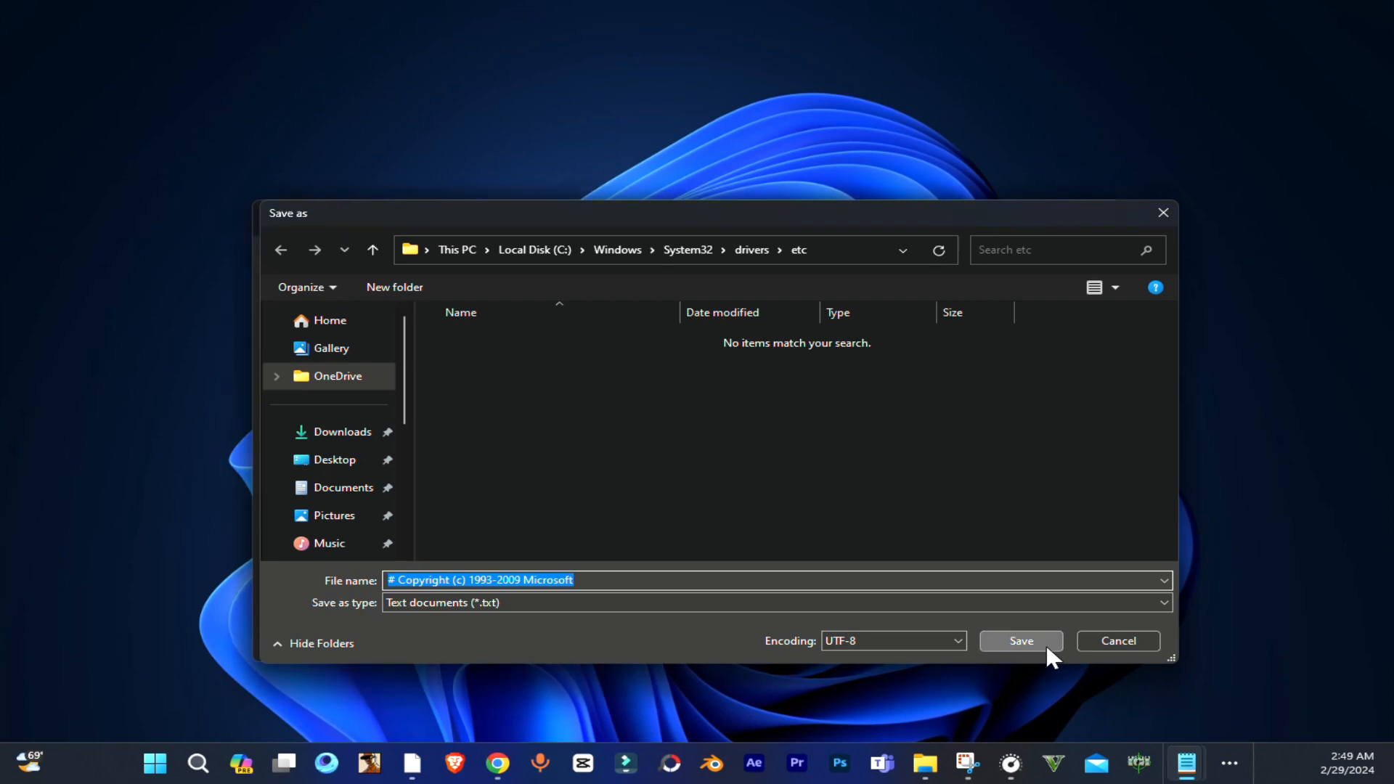
click(1020, 641)
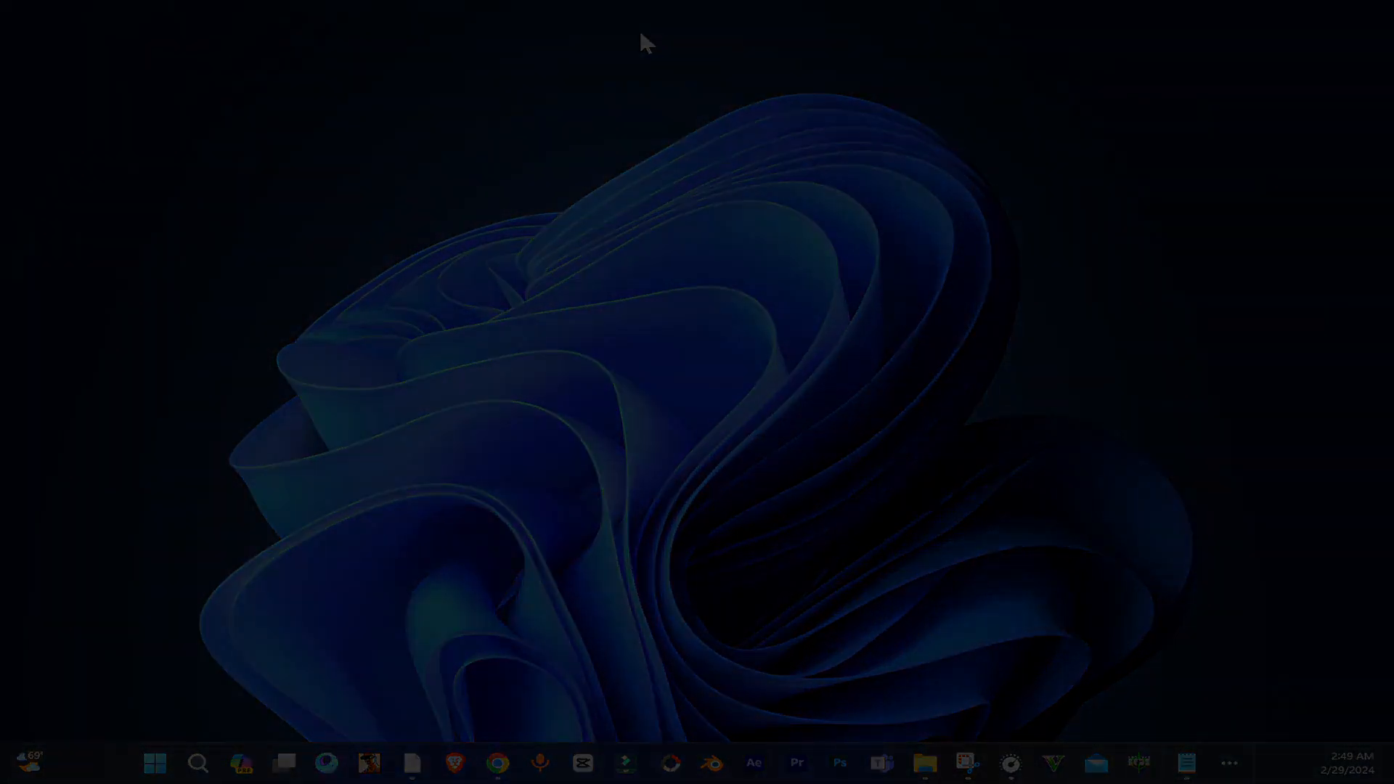